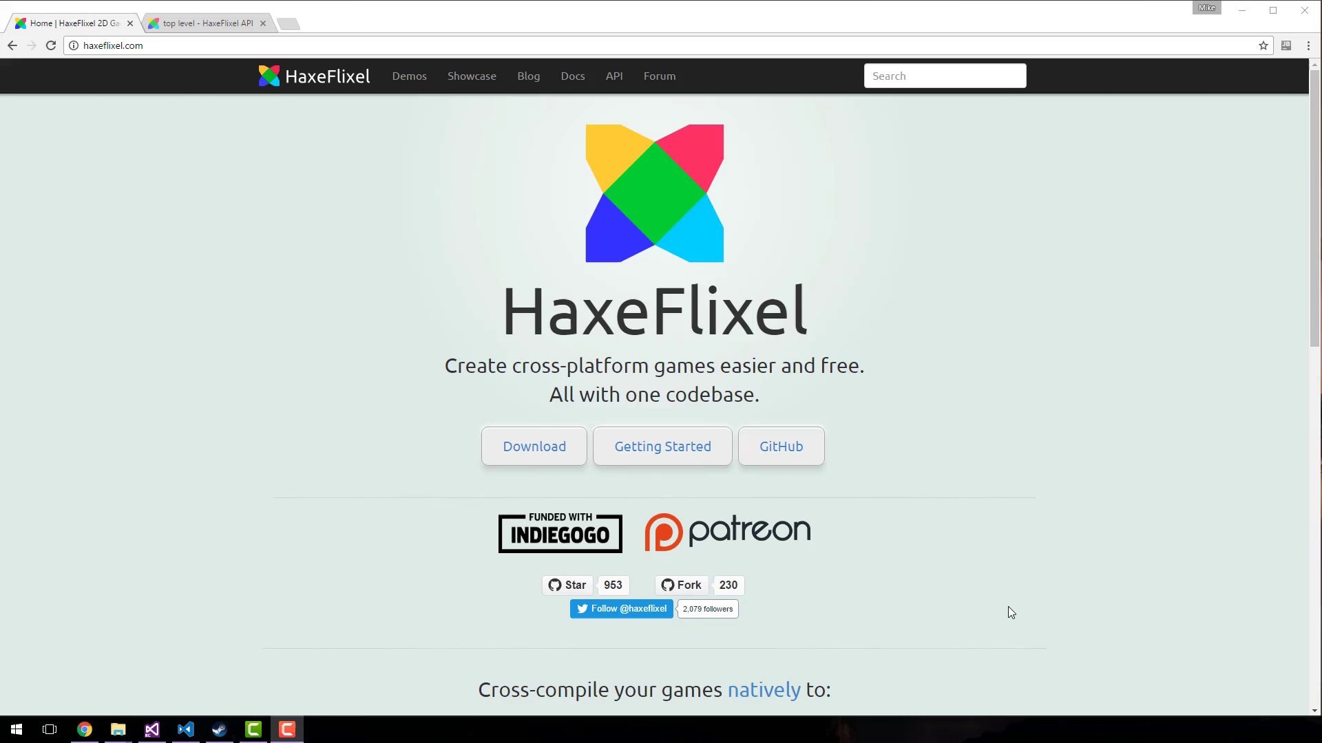
pyautogui.moveTo(779, 446)
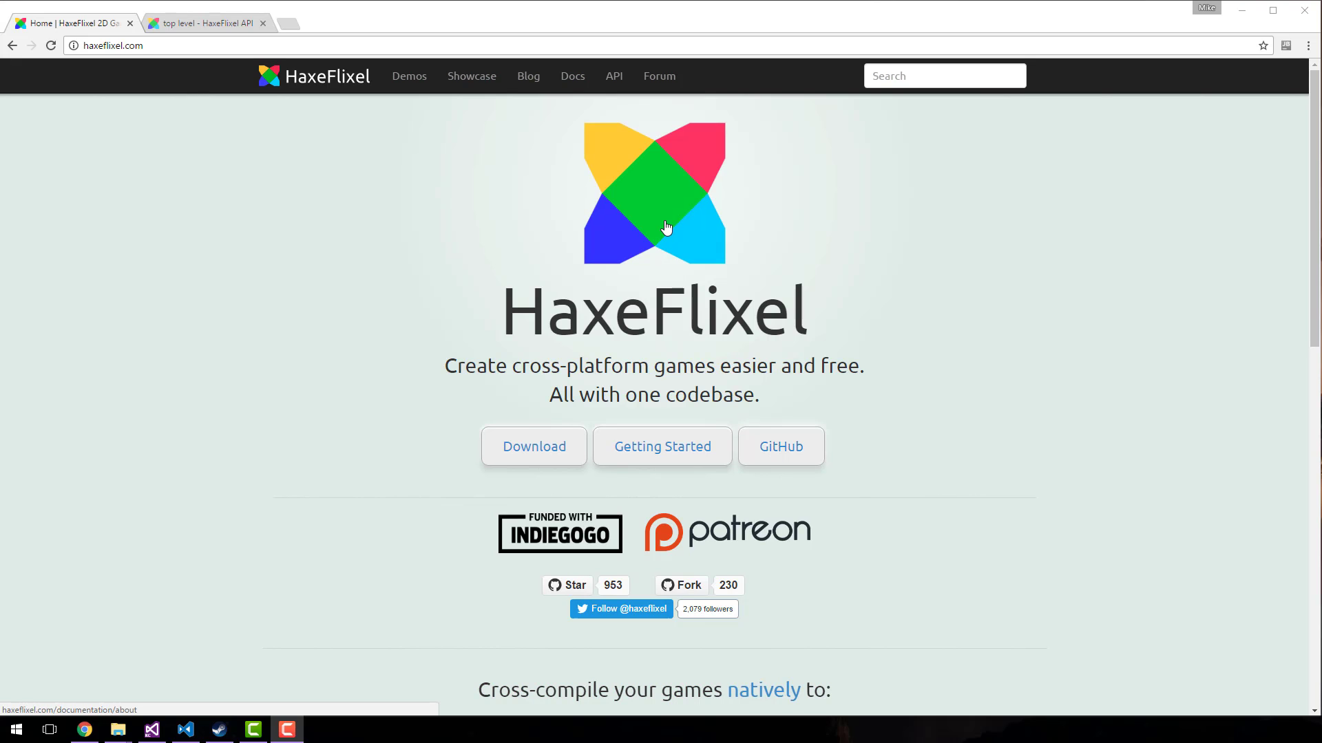
pyautogui.moveTo(666, 227)
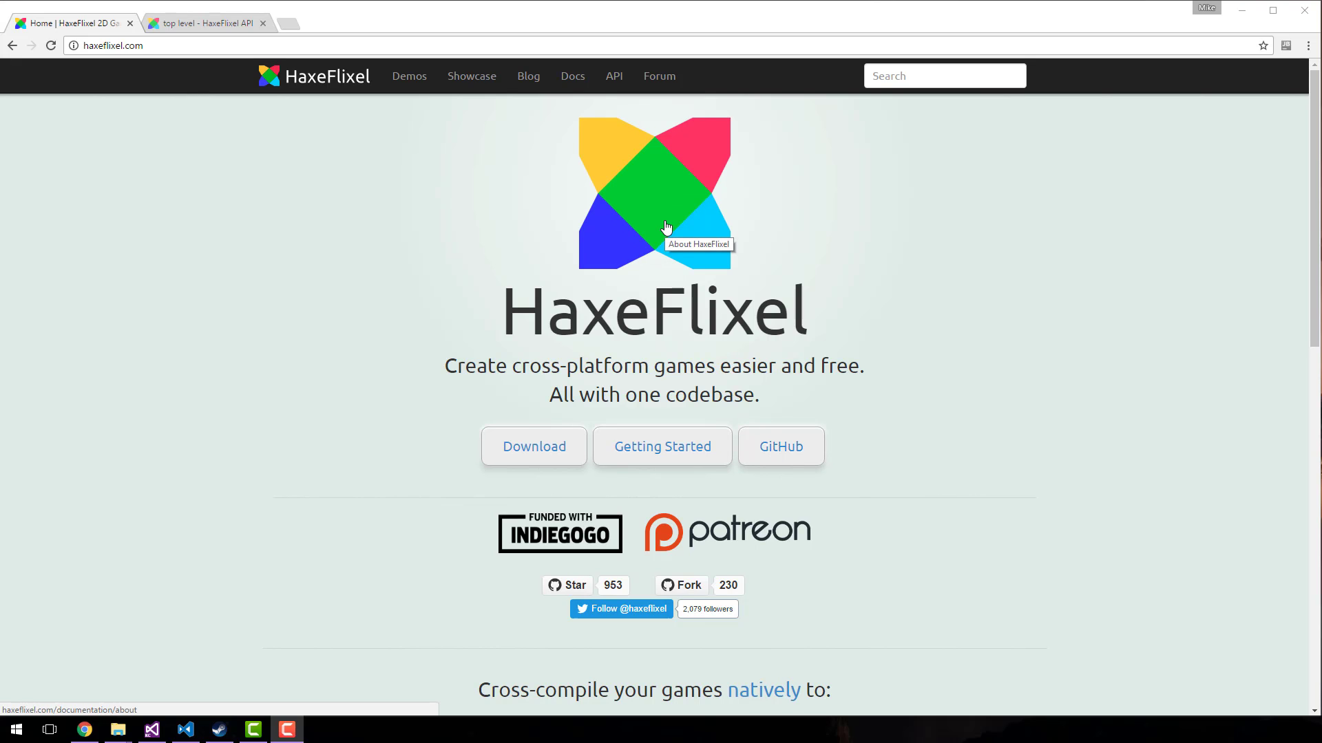
pyautogui.moveTo(516, 47)
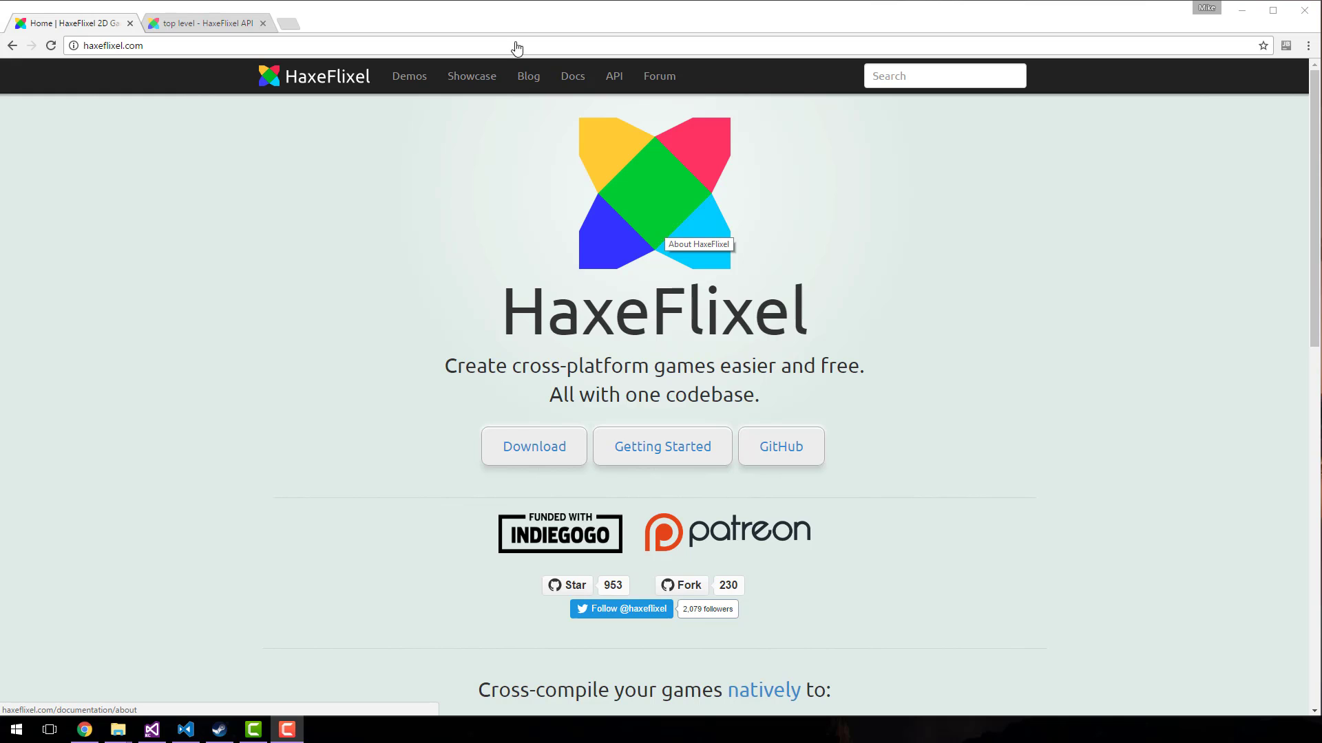
# Step: Switch to the 'top level - HaxeFlixel API' tab and scroll down the flixel package's class list
pyautogui.click(614, 76)
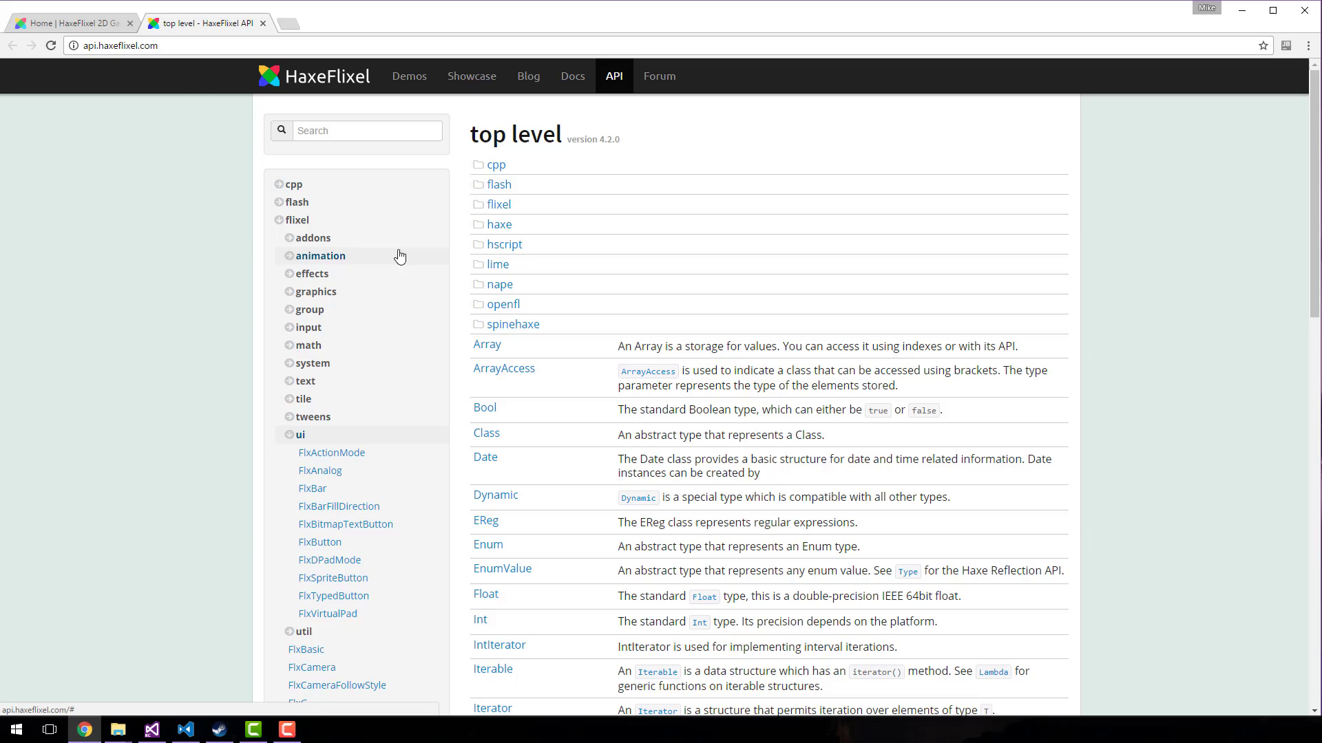
pyautogui.moveTo(312, 238)
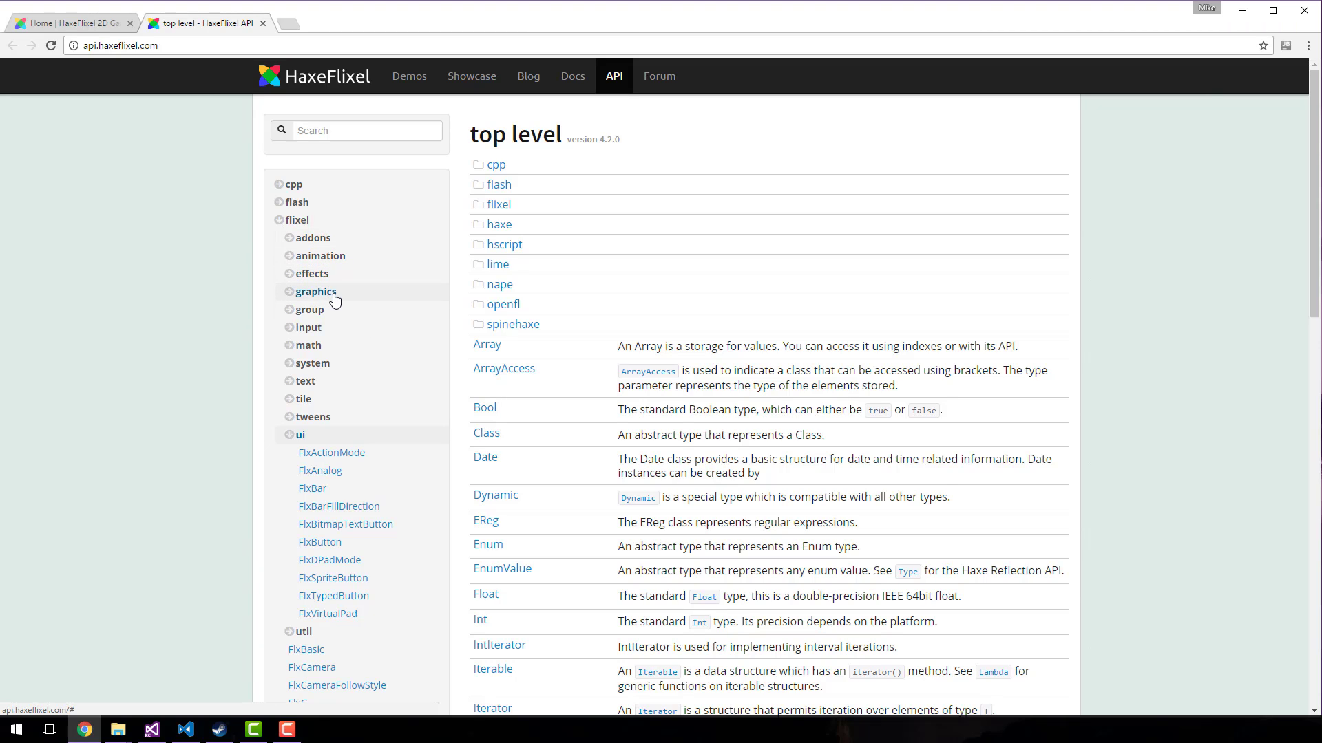
pyautogui.moveTo(308, 327)
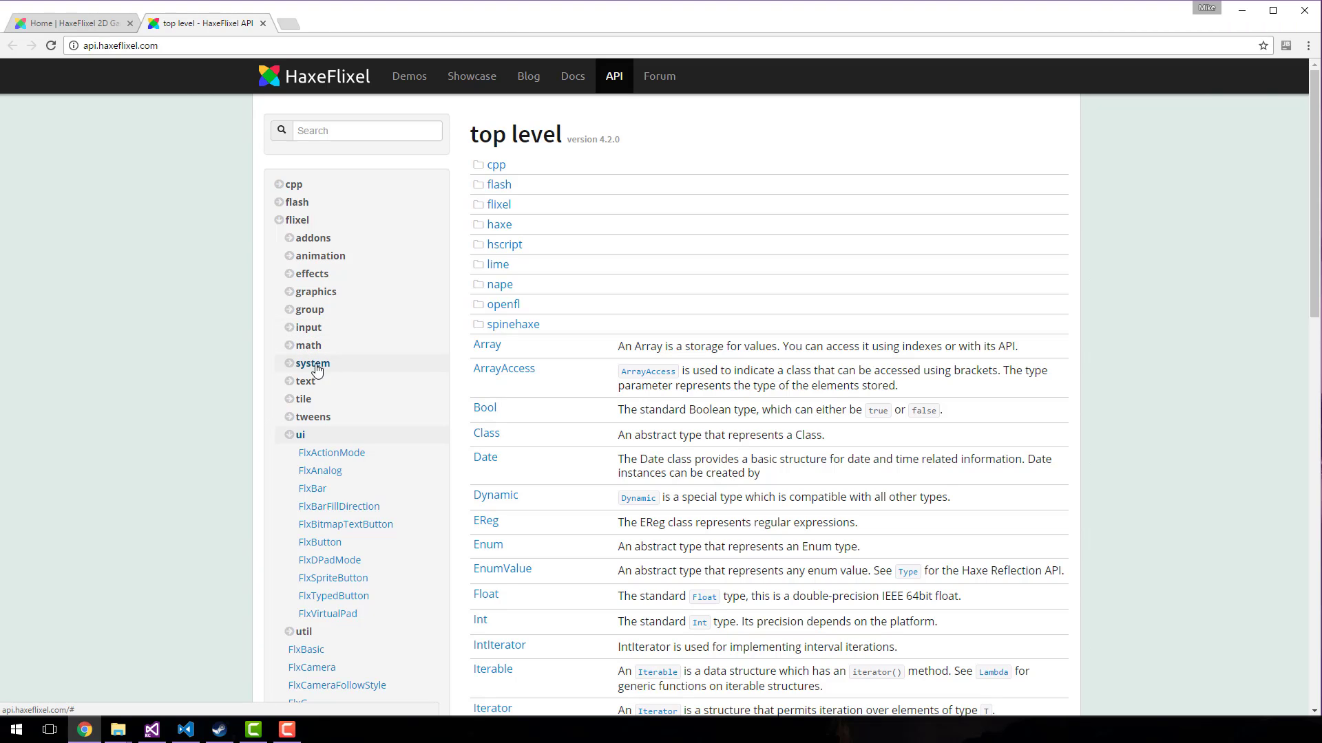
pyautogui.moveTo(313, 416)
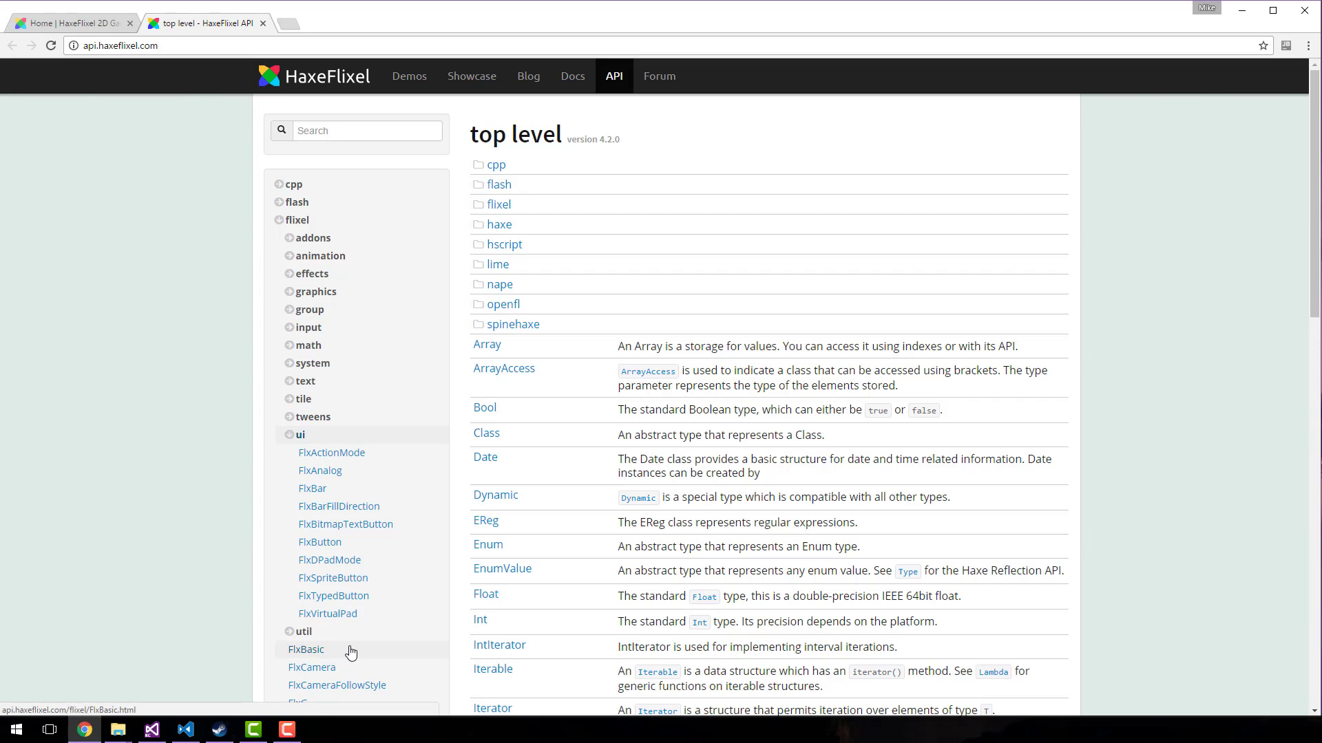
pyautogui.scroll(-3)
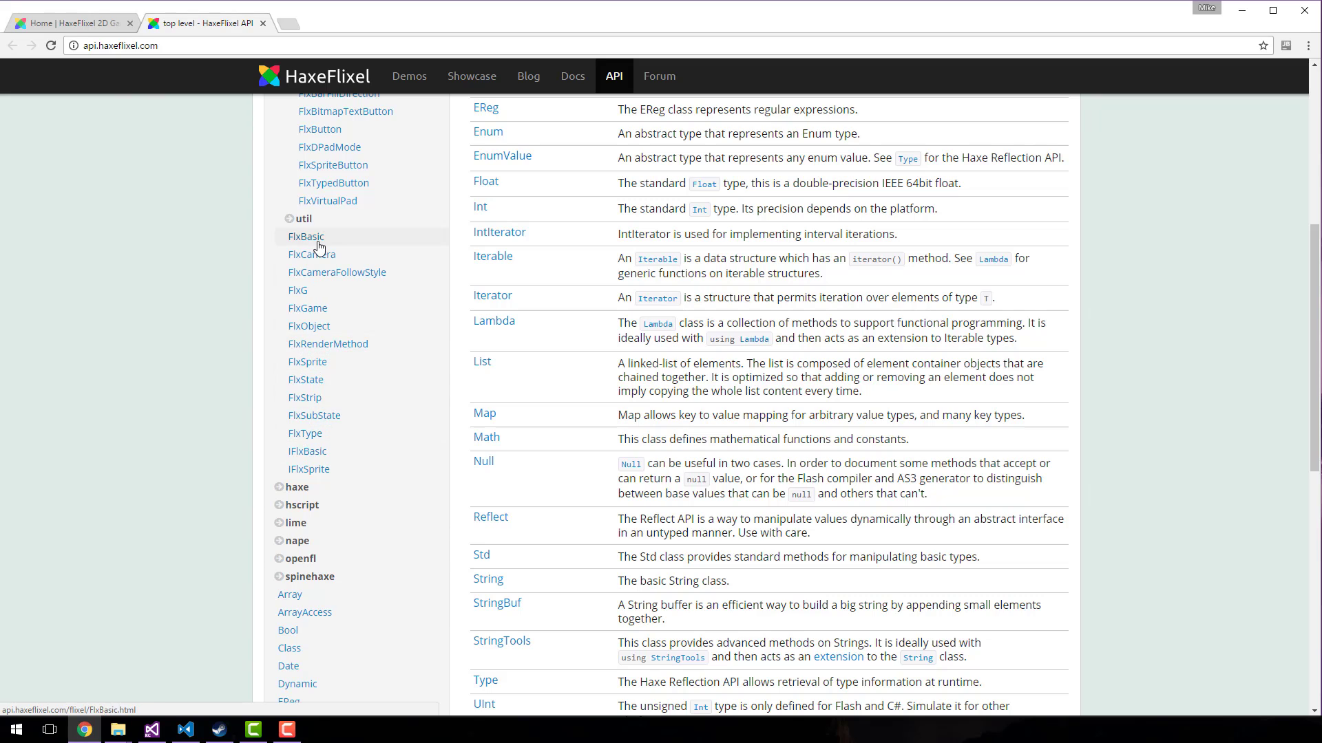
pyautogui.moveTo(307, 307)
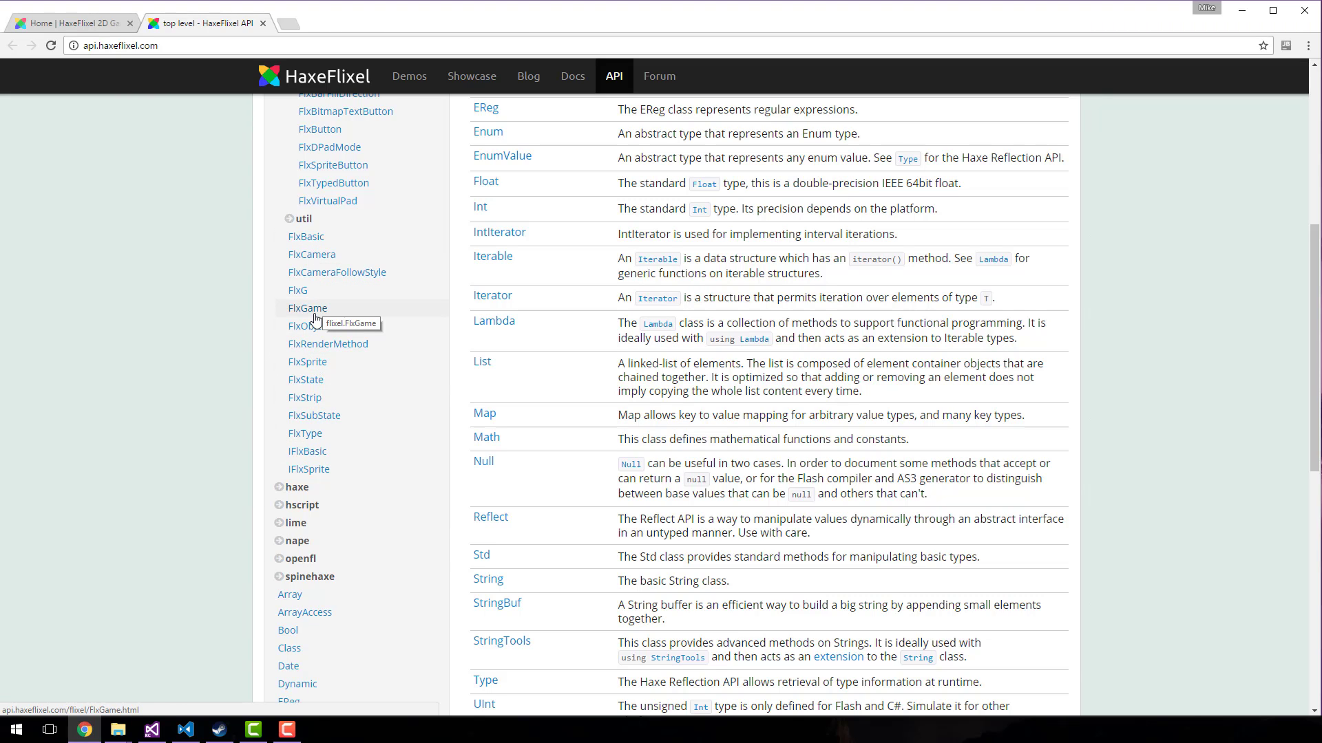